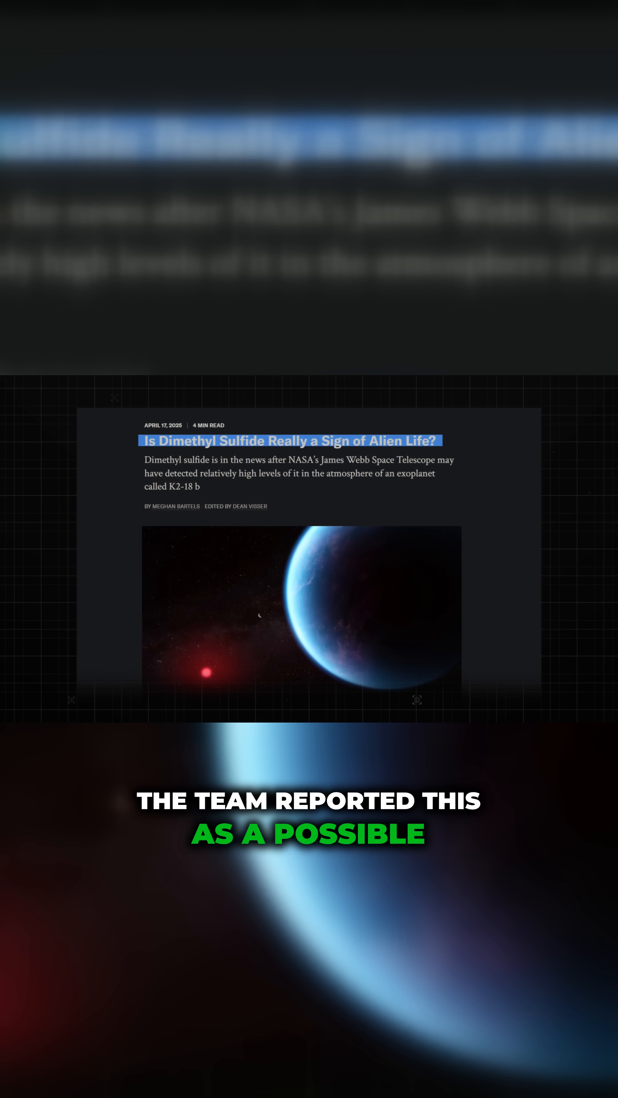
{"action": "scroll", "scroll_direction": "down", "scroll_amount": 3}
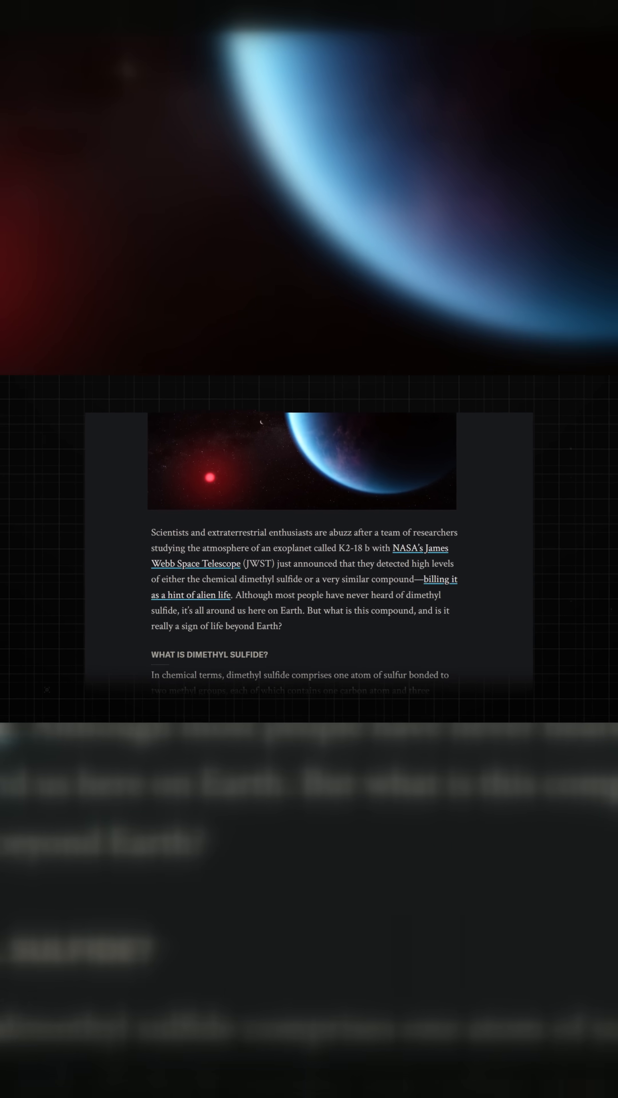
{"action": "scroll", "scroll_direction": "down", "scroll_amount": 3}
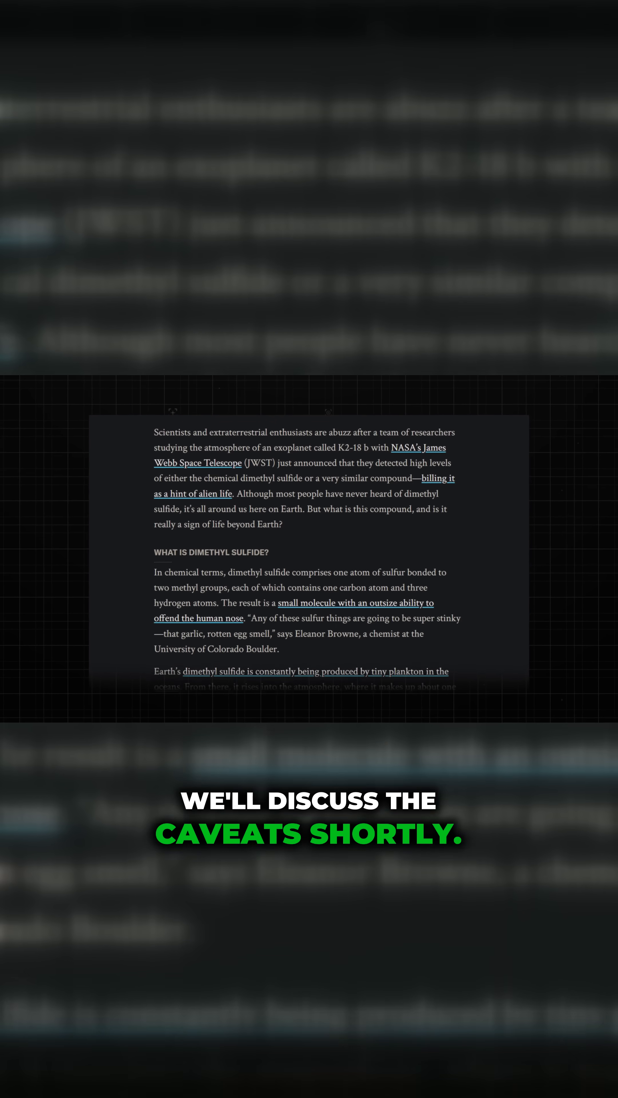